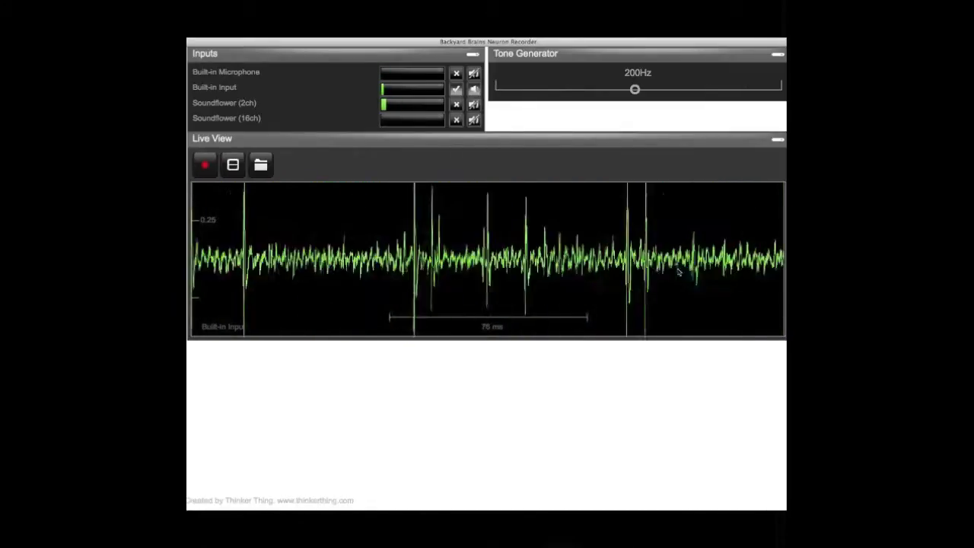
Begin recording the live neural spikes from the built-in input in Live View.
left_click(204, 164)
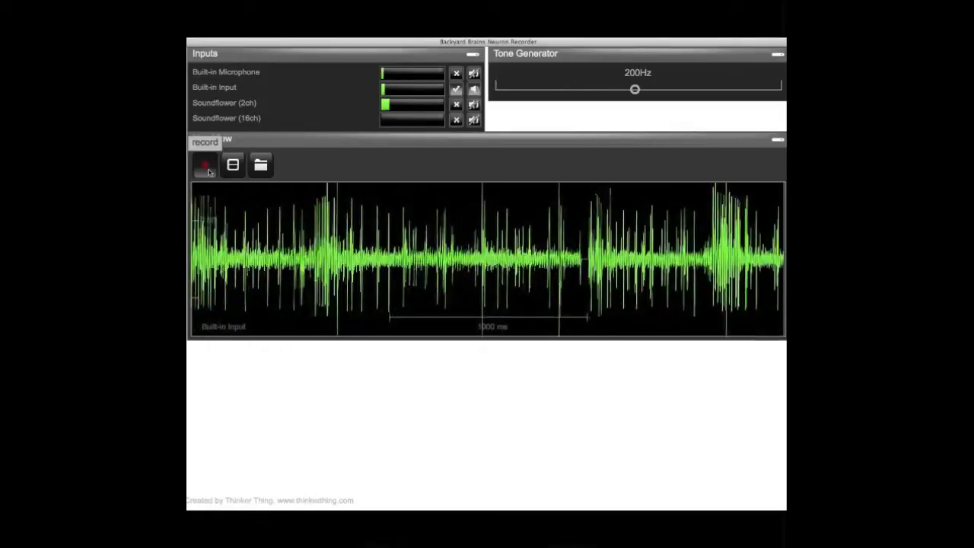
Stop recording into Capture:2, measure a 1080.1 ms stretch, and begin saving it as a .wav.
left_click(204, 164)
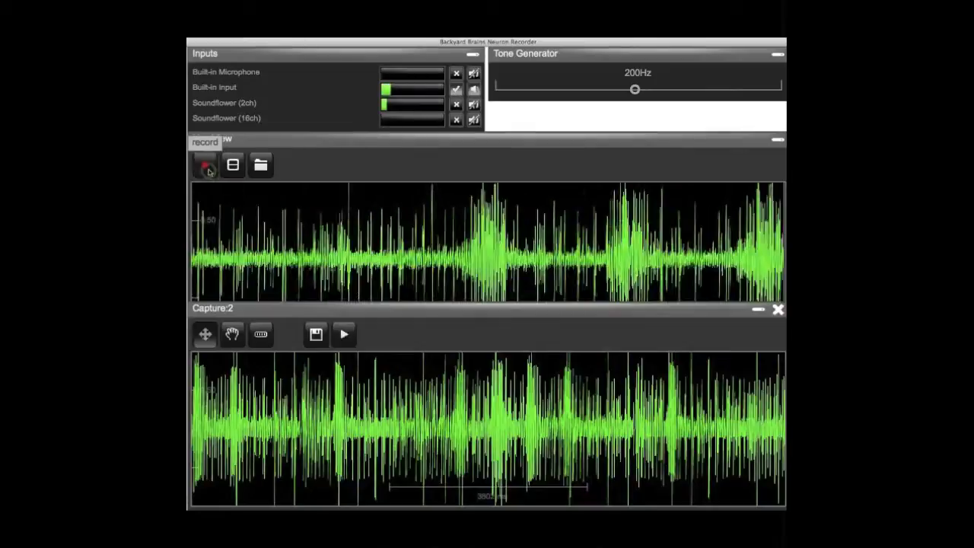
left_click(204, 164)
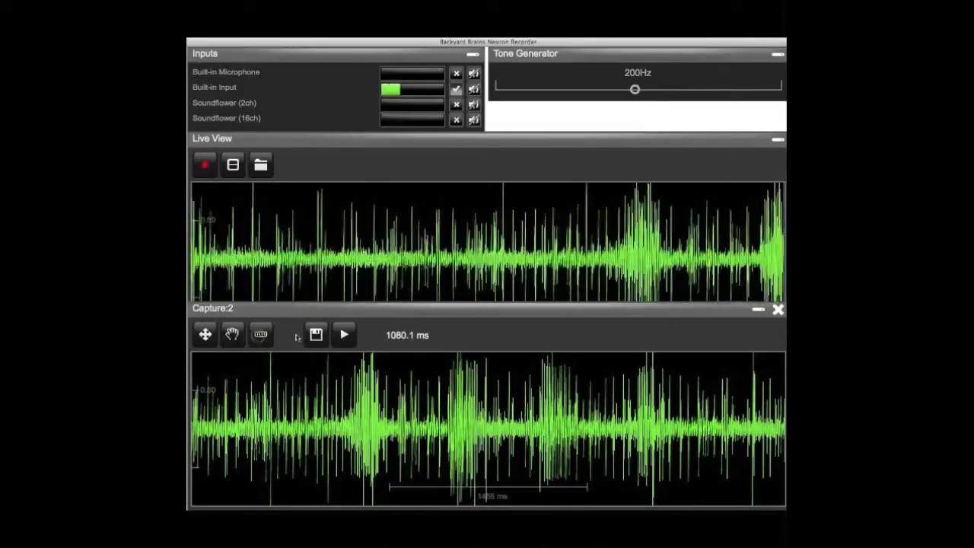
left_click(316, 335)
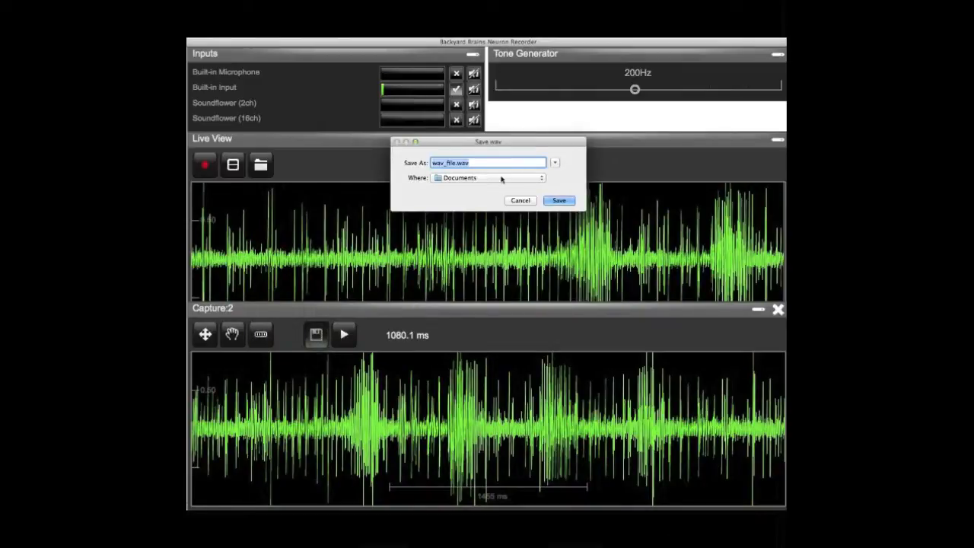